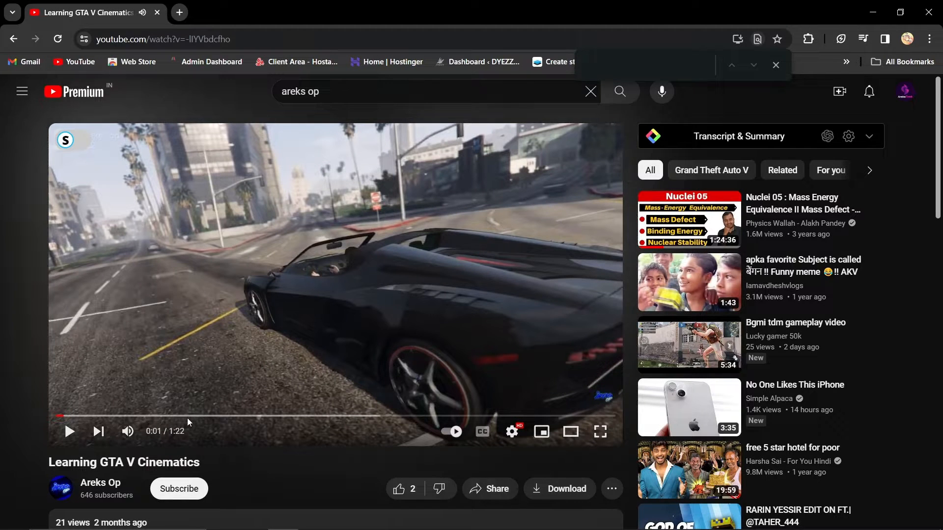
mouse_move(164, 418)
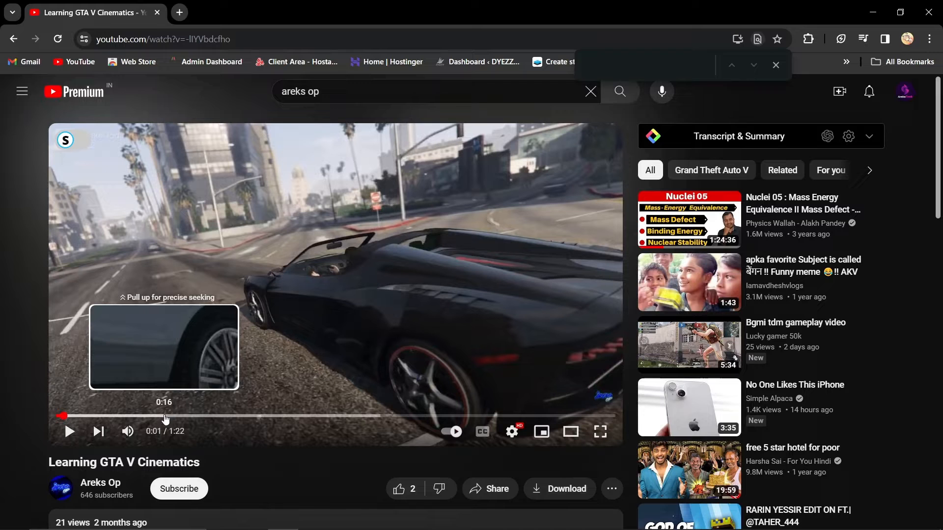
- Seek the Learning GTA V Cinematics video to 0:15 on the progress bar
left_click(165, 416)
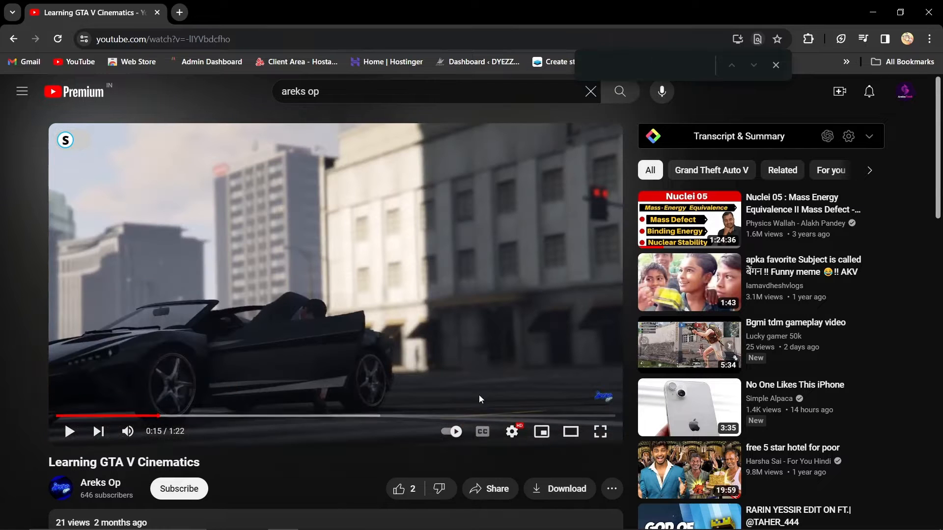
- Scroll down to the empty Comments section and its Add a comment box
scroll("down", 3)
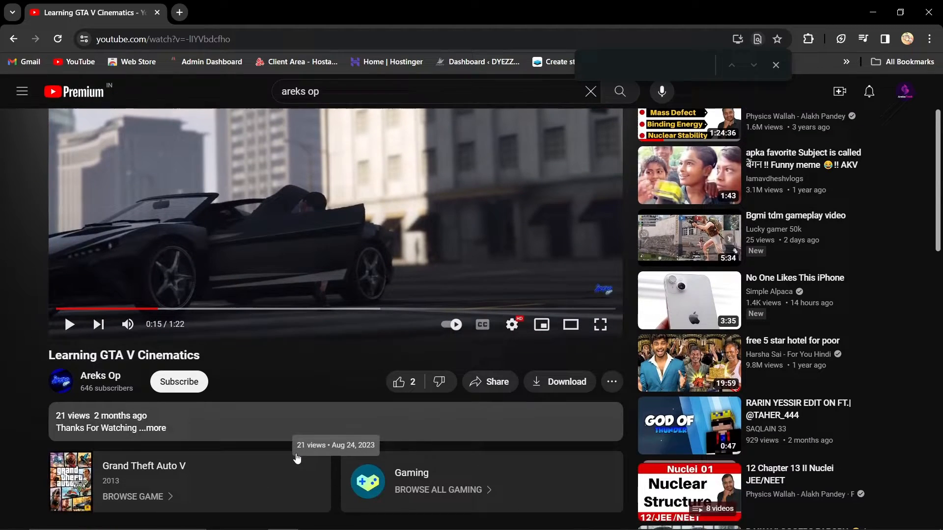
scroll("down", 3)
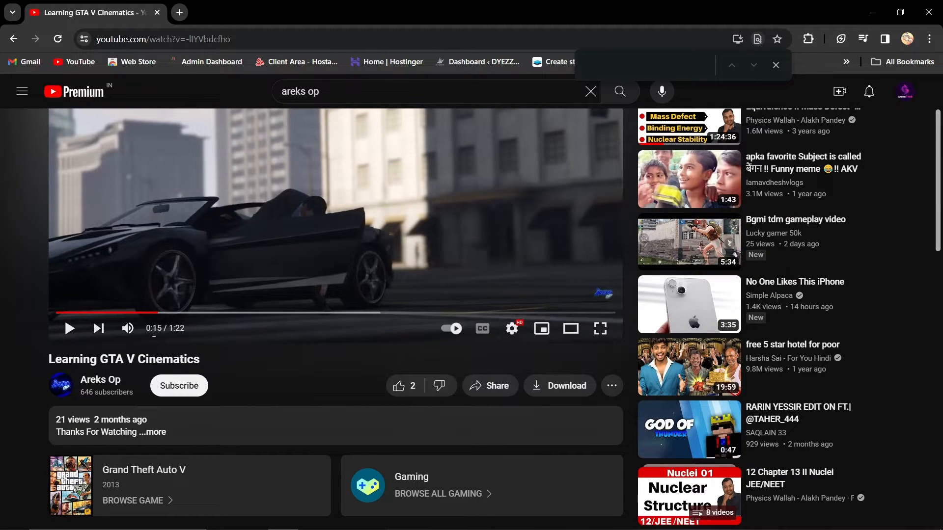
scroll("down", 3)
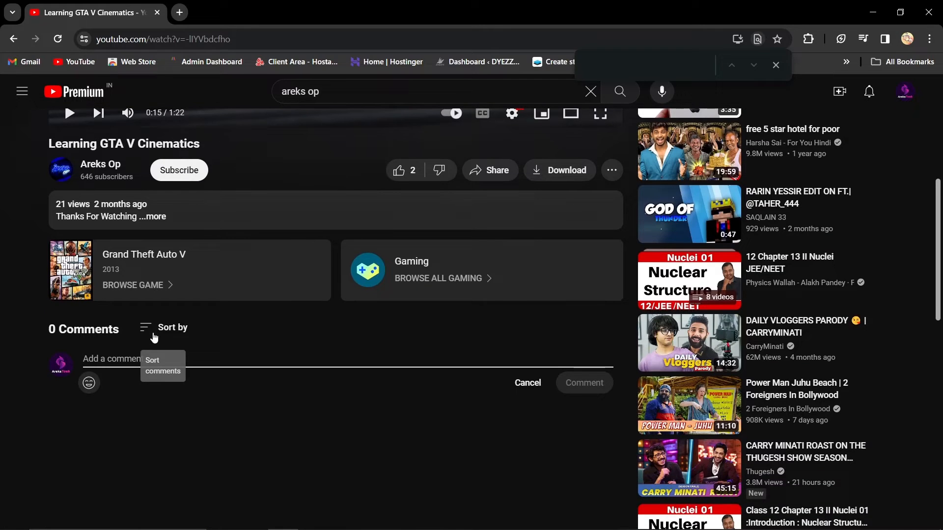
- Enter '0:15 Cool CUT' in the comment box and submit it
type("0:15")
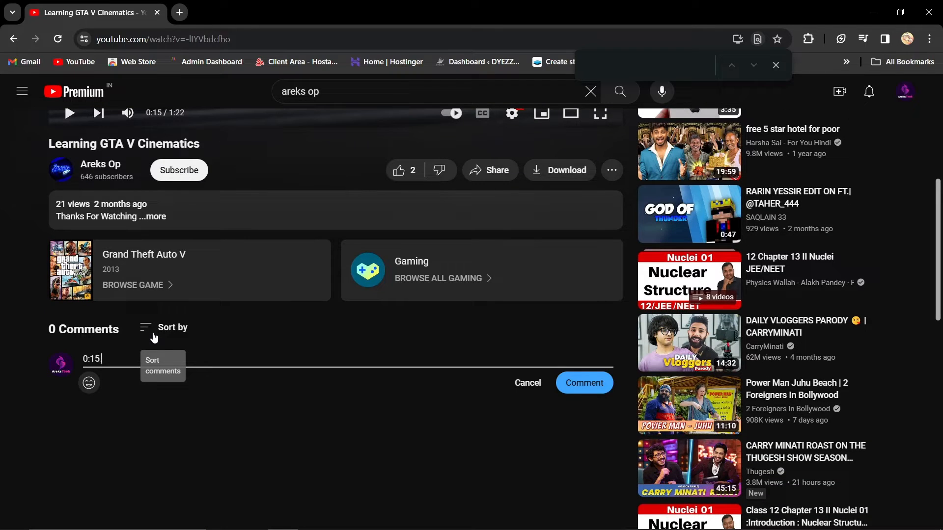
type("Cool")
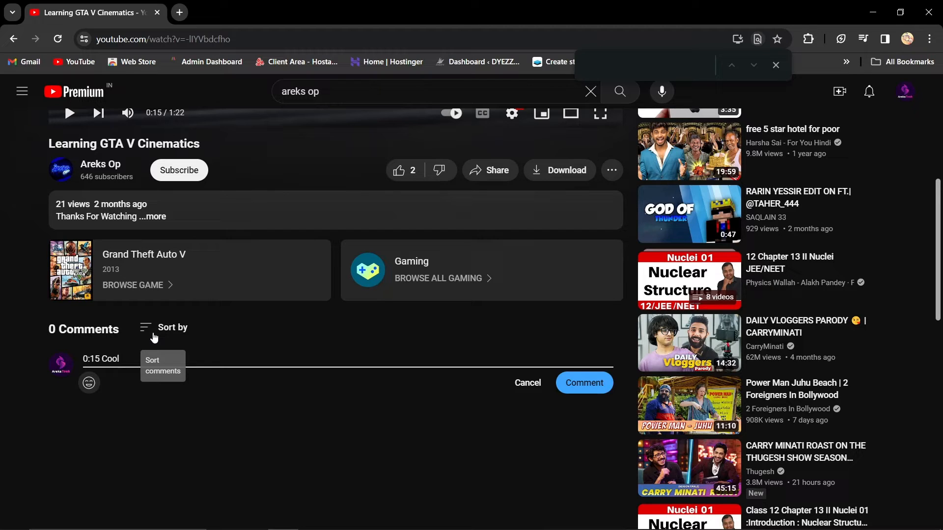
type("CUT")
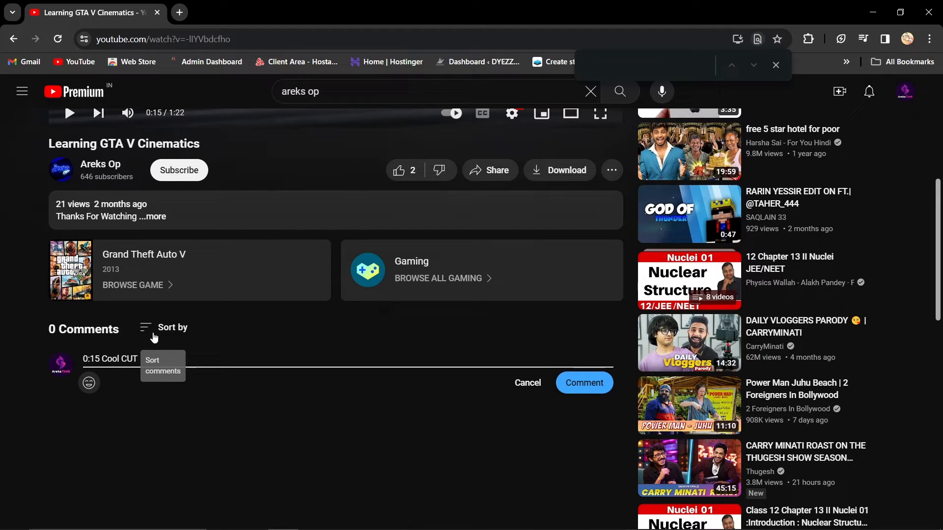
mouse_move(594, 383)
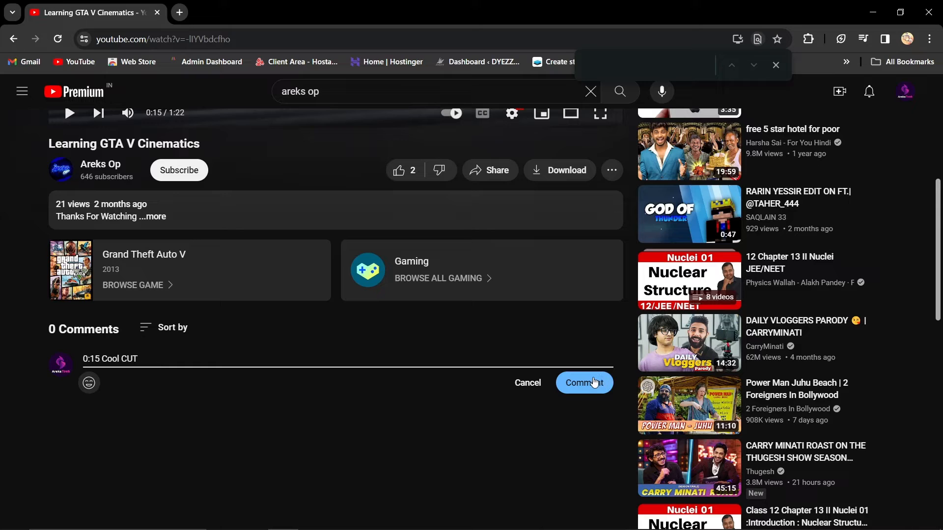
left_click(584, 383)
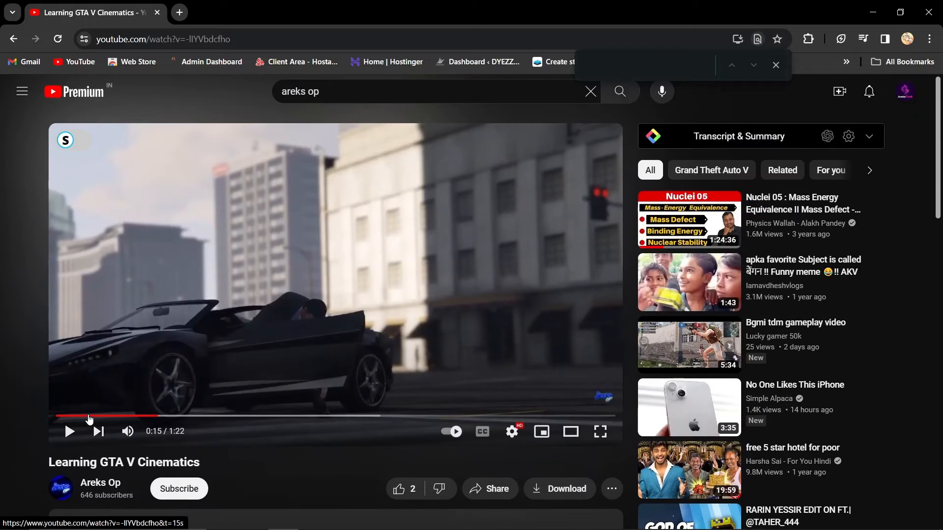
- Follow the comment's 0:15 timestamp link to play the video from there
left_click(70, 432)
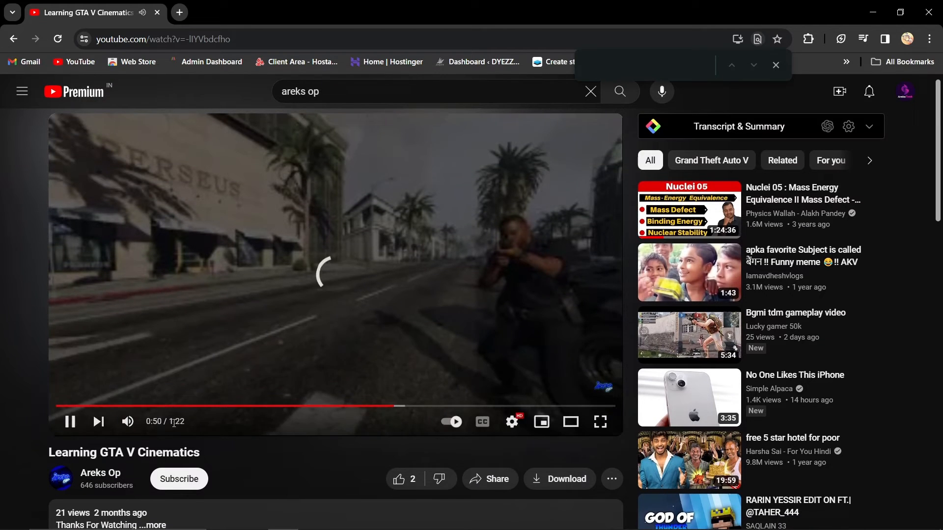
scroll("down", 3)
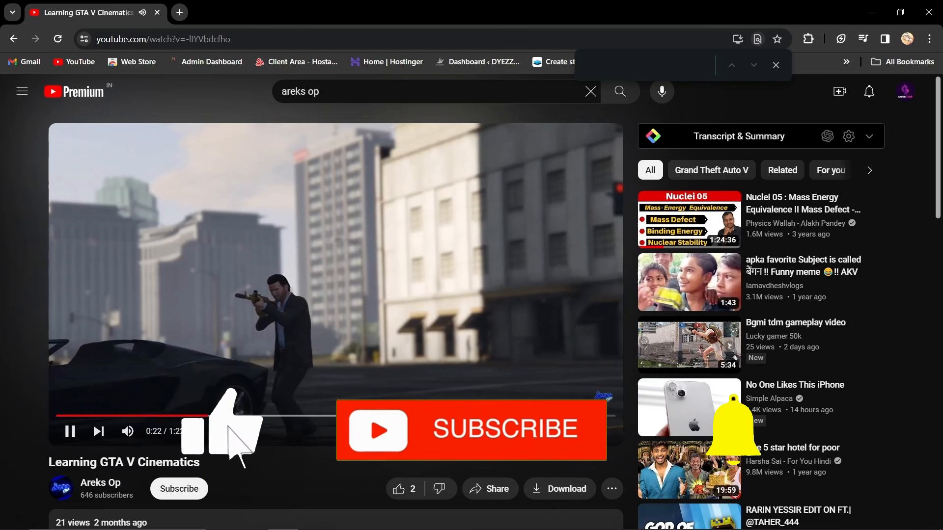
mouse_move(786, 486)
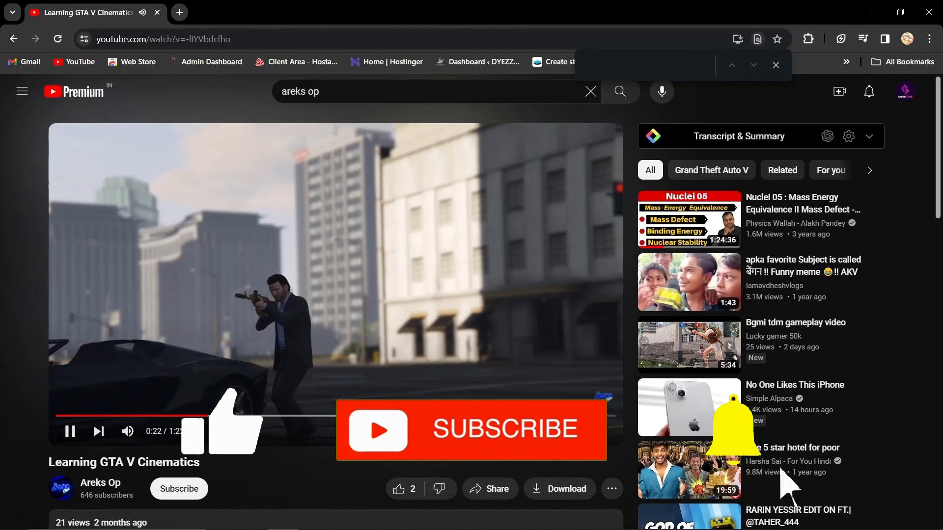